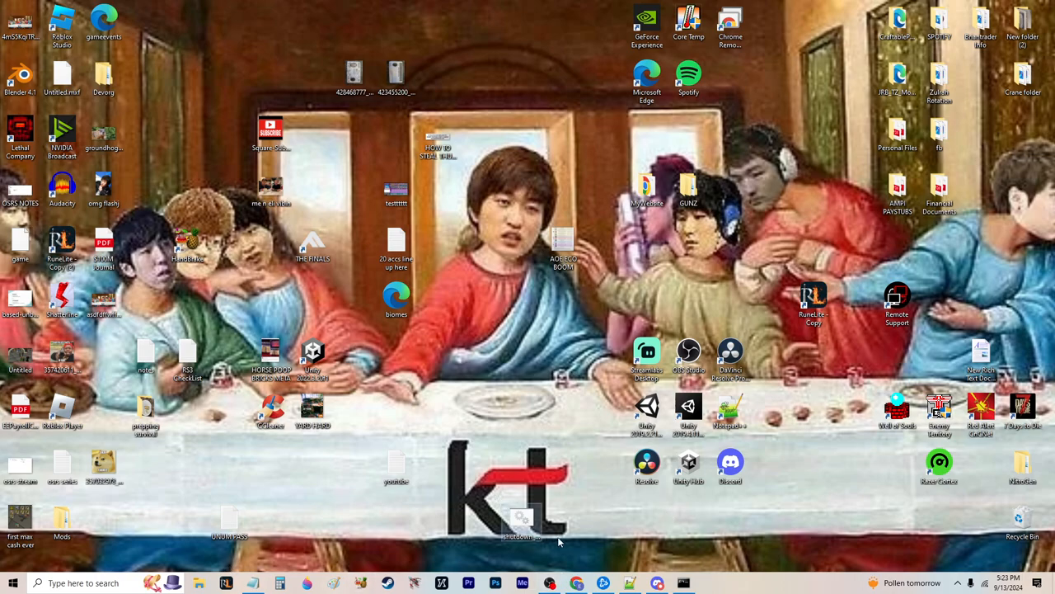
{"action": "mouse_move", "coordinate": [600, 564]}
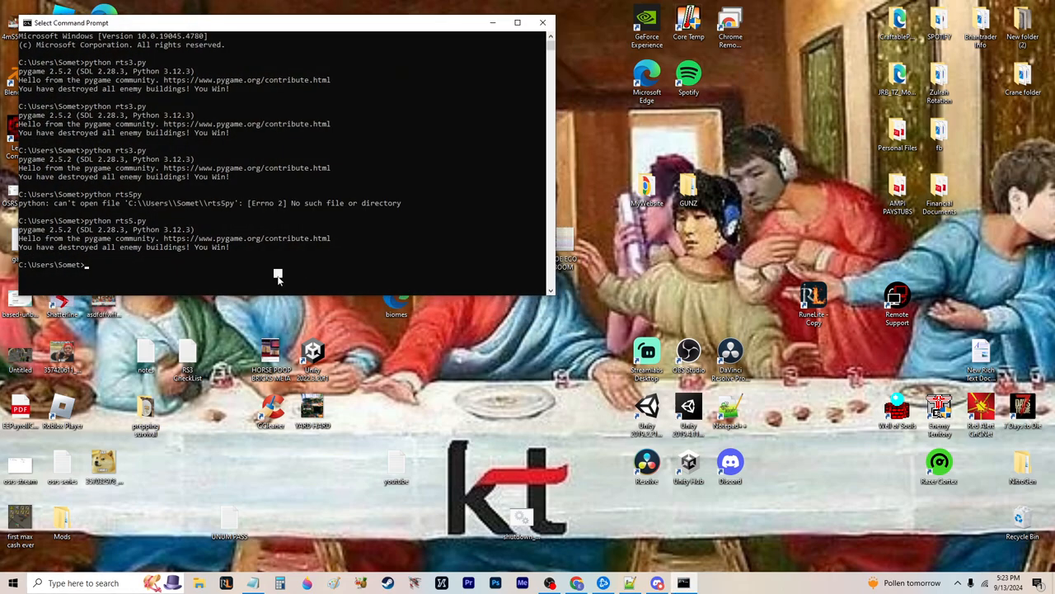
{"action": "mouse_move", "coordinate": [258, 266]}
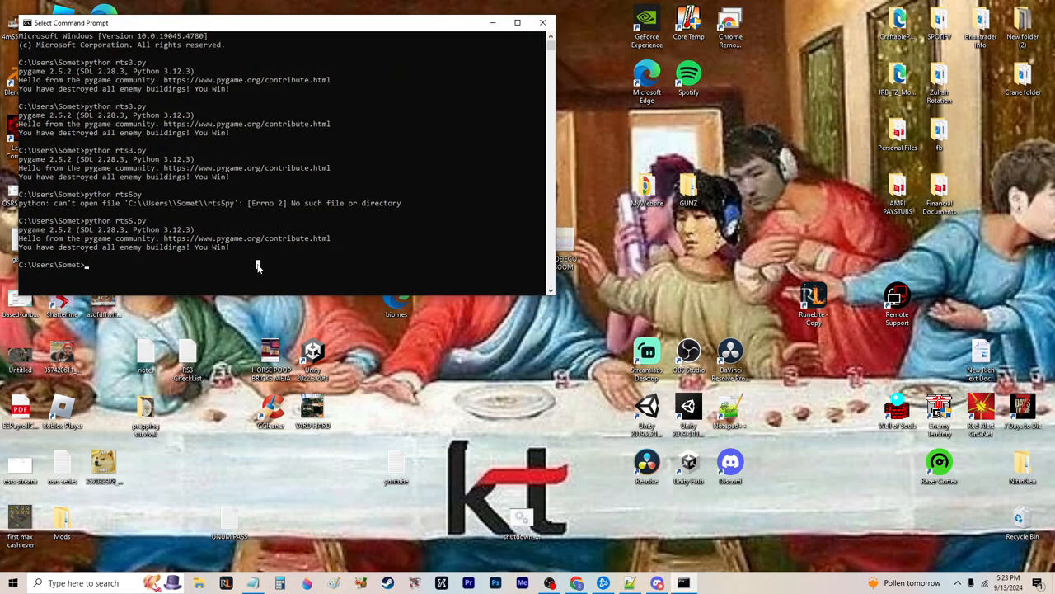
- Enter 'python rts5.py' at the Command Prompt without running it
{"action": "type", "text": "python"}
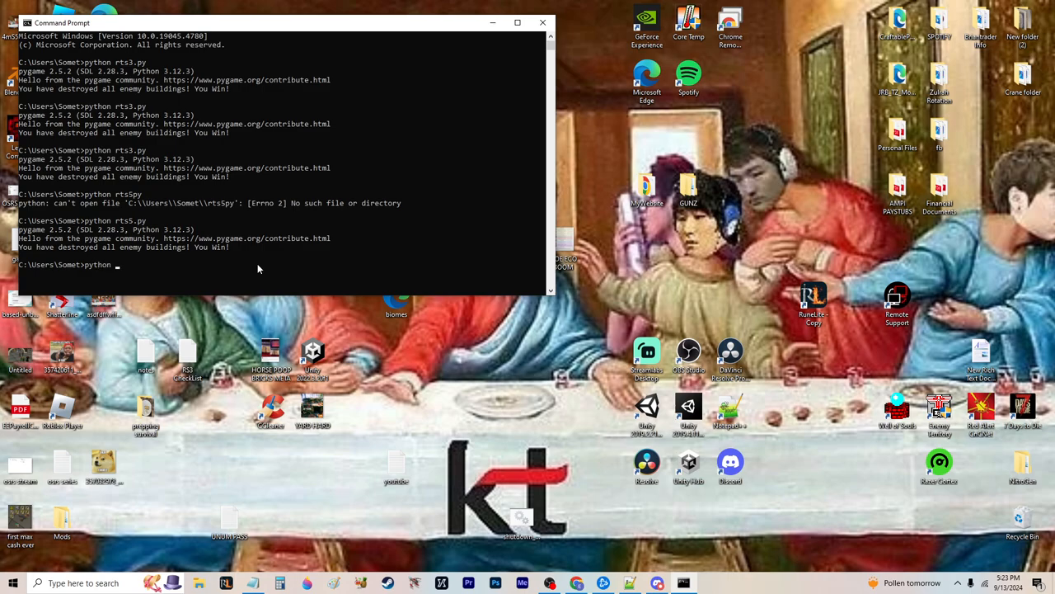
{"action": "type", "text": "rts5.p"}
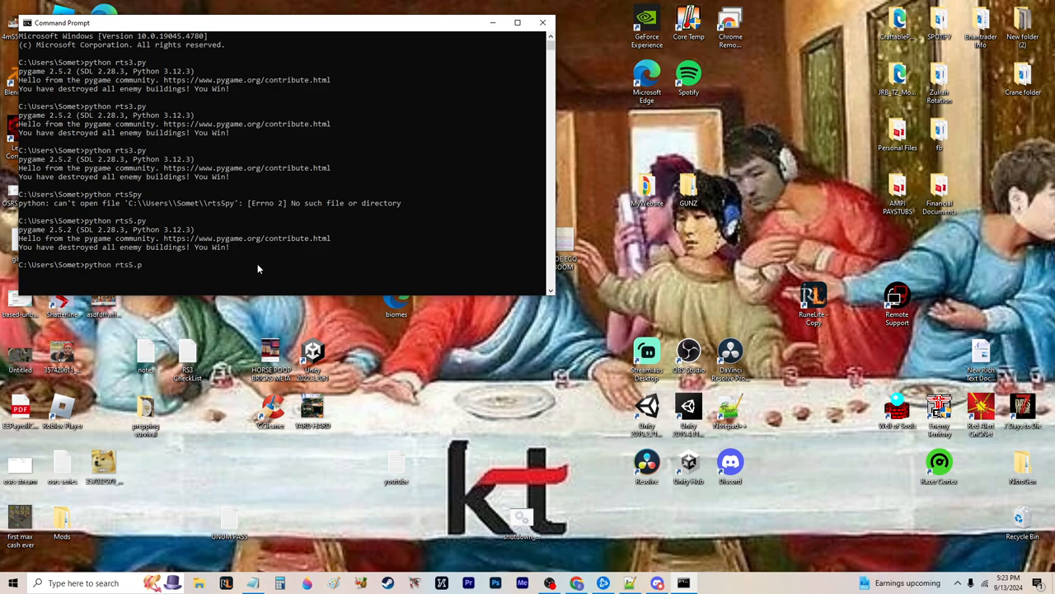
{"action": "type", "text": "y"}
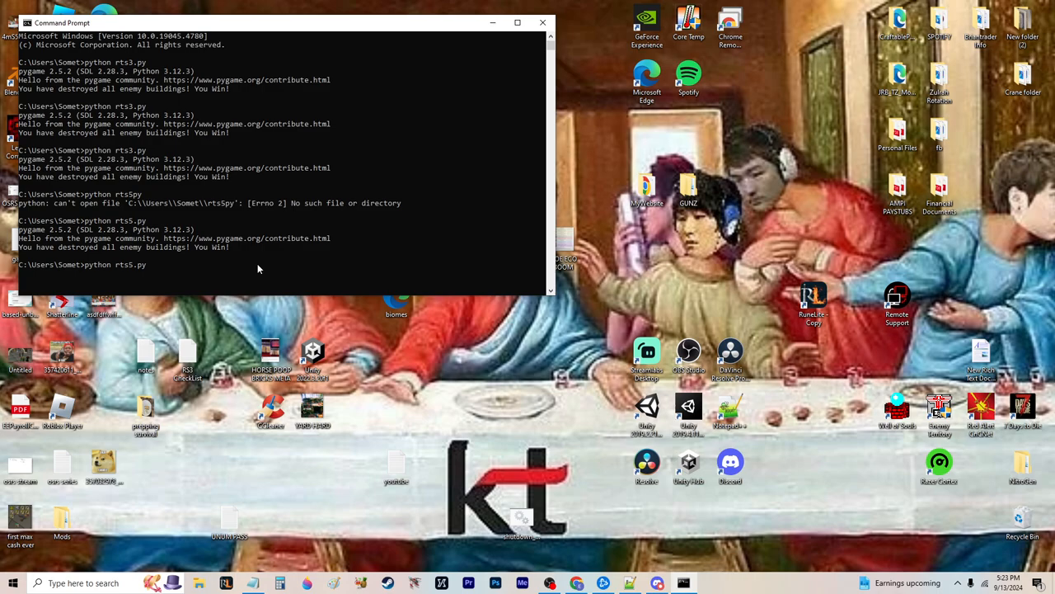
- Launch rts5.py and move the Simple RTS game window higher on the desktop
{"action": "key", "text": "Return"}
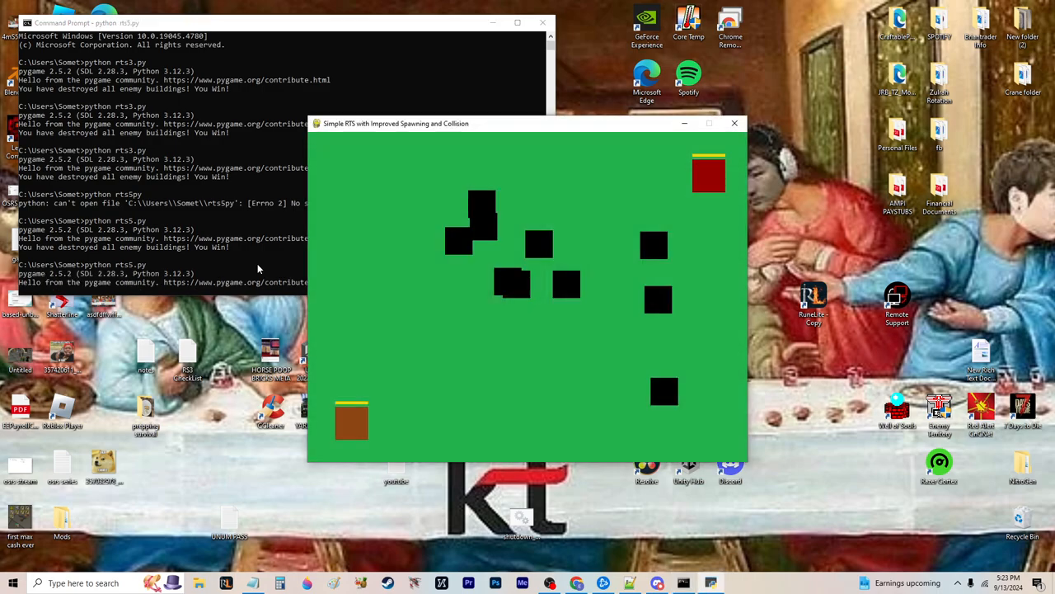
{"action": "mouse_move", "coordinate": [376, 184]}
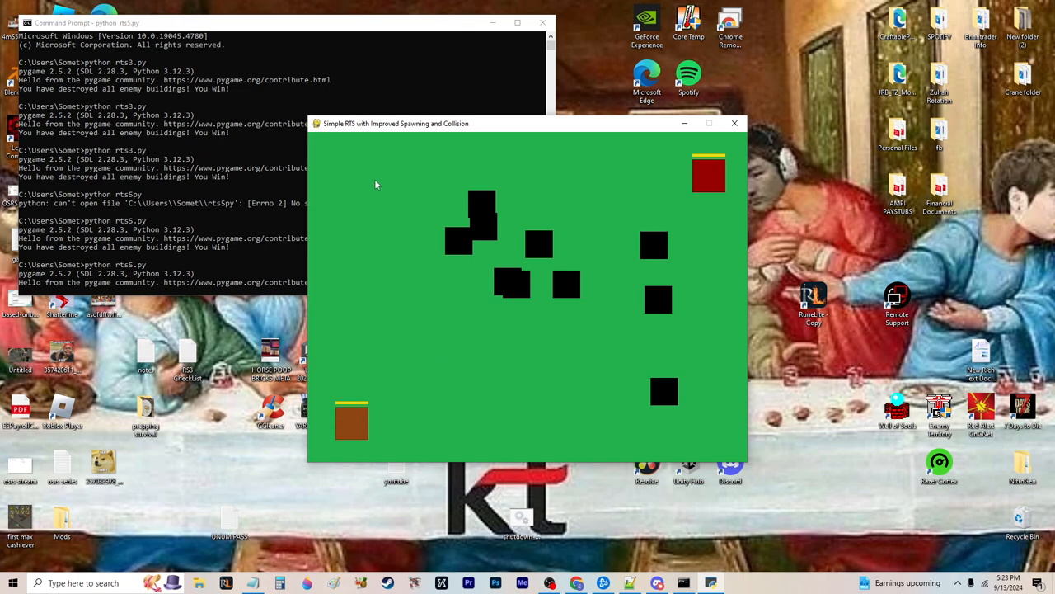
{"action": "mouse_move", "coordinate": [691, 449]}
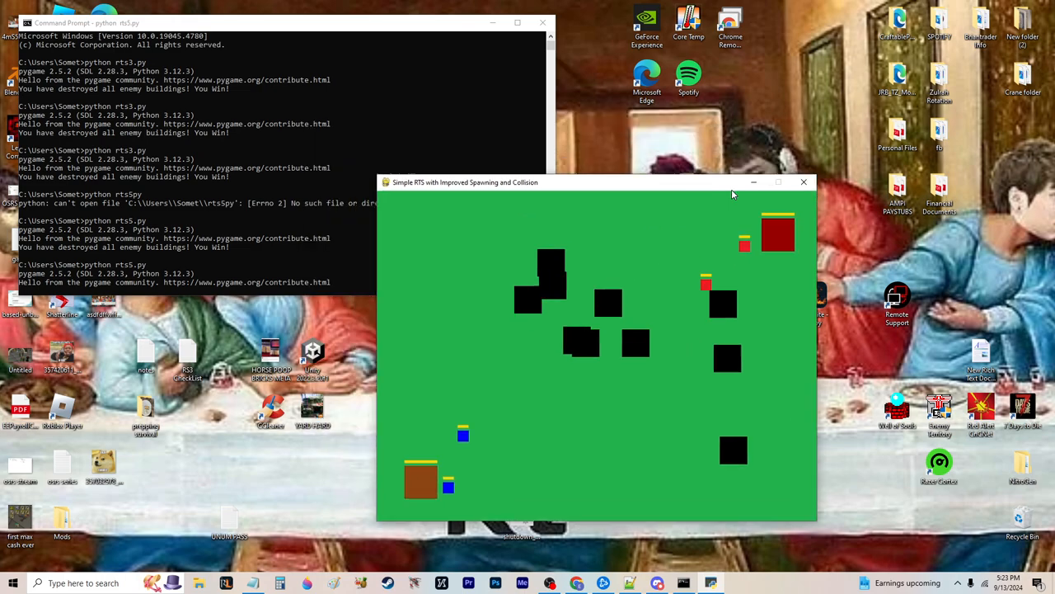
{"action": "left_click_drag", "start_coordinate": [596, 183], "coordinate": [492, 99]}
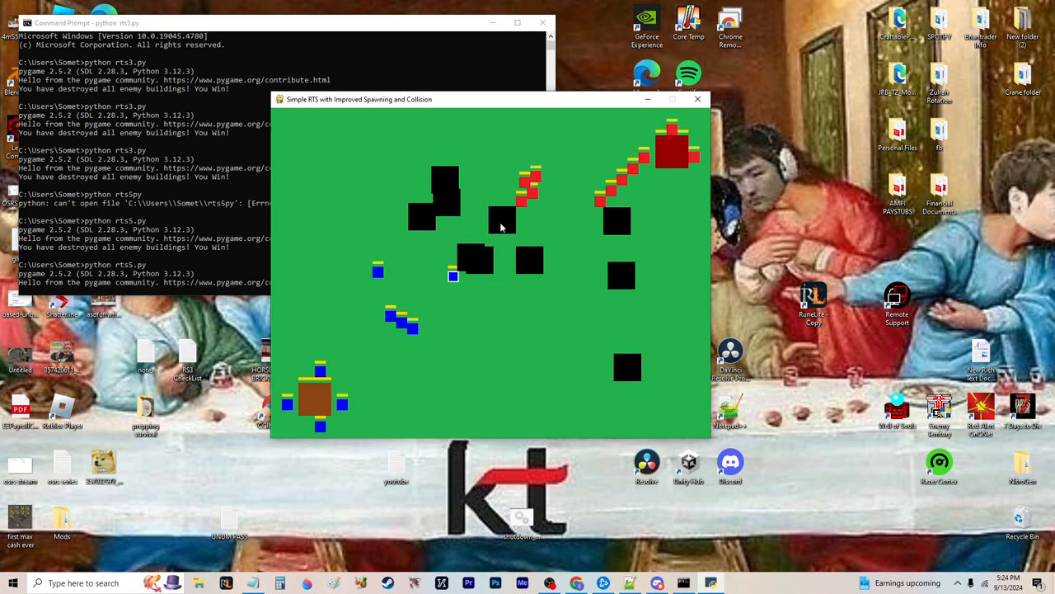
{"action": "mouse_move", "coordinate": [424, 277]}
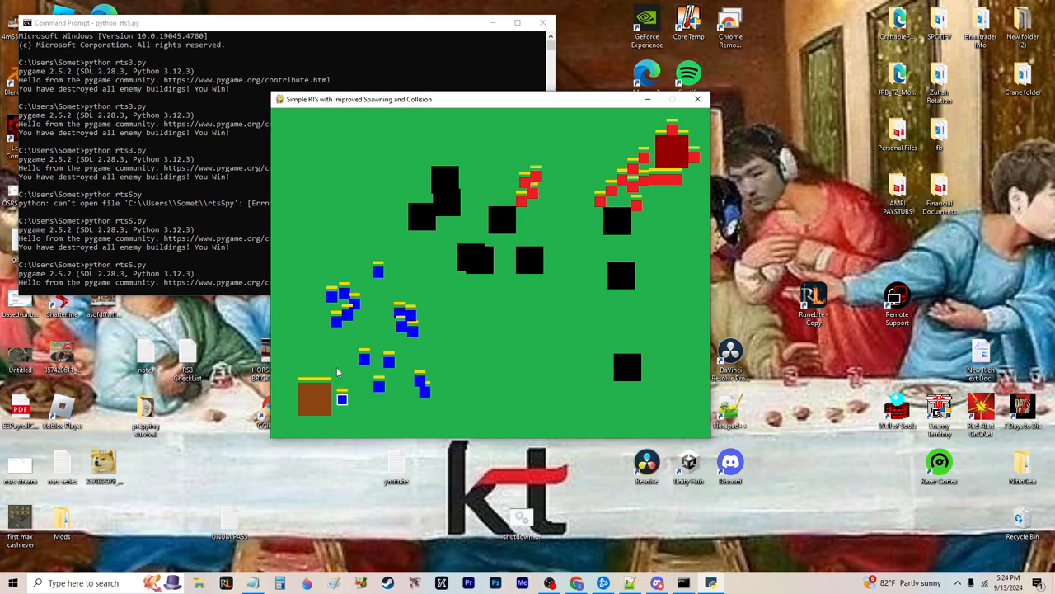
- Box-select the blue units on the left, then the newly spawned blue unit near home
{"action": "left_click_drag", "start_coordinate": [336, 371], "coordinate": [450, 410]}
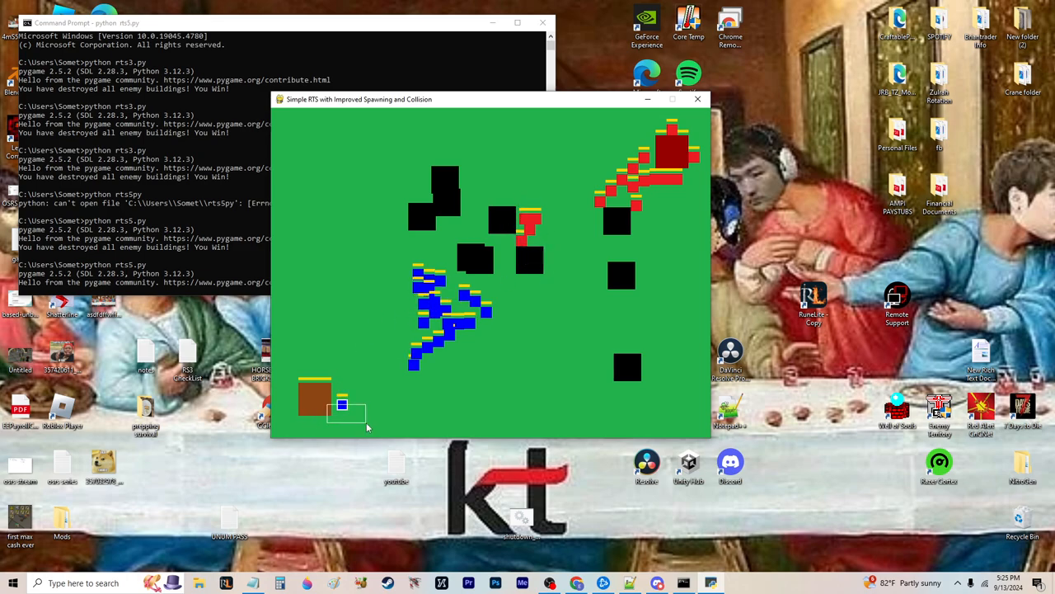
{"action": "left_click_drag", "start_coordinate": [366, 427], "coordinate": [518, 385]}
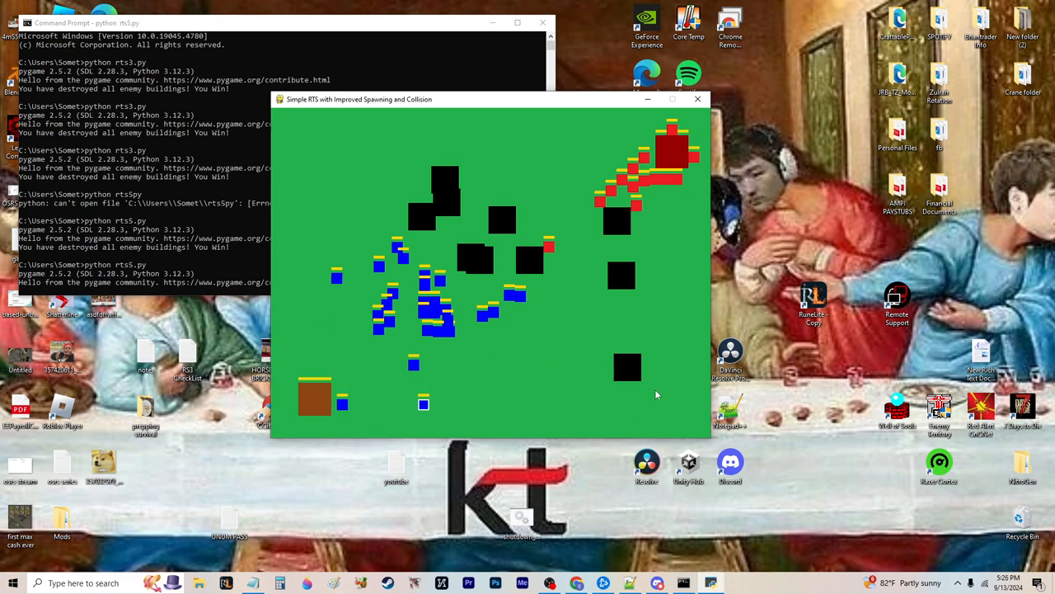
{"action": "mouse_move", "coordinate": [638, 305]}
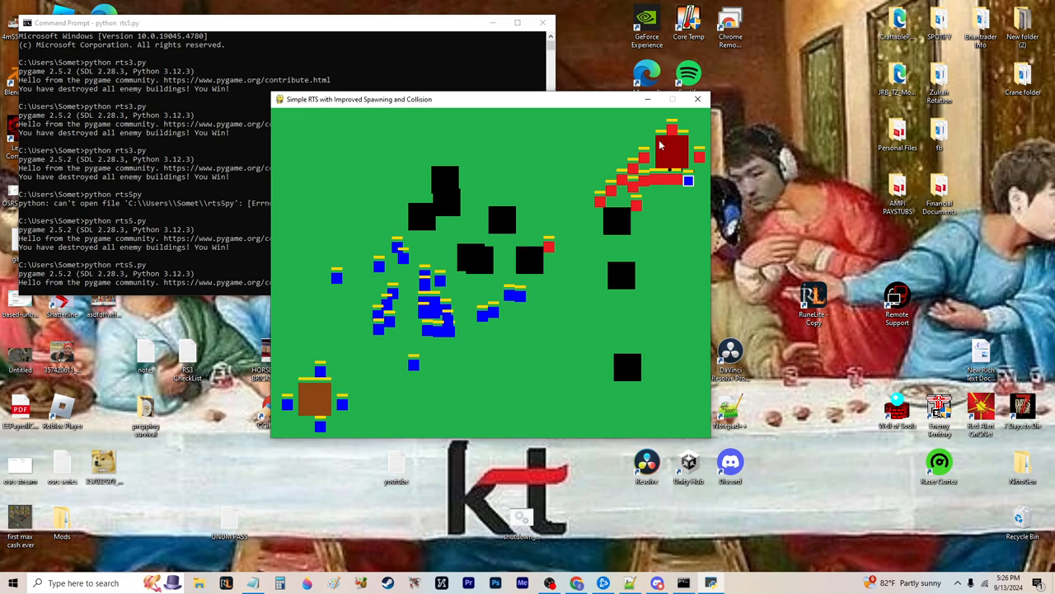
- Select the blue units massed mid-map and order them toward the red base
{"action": "left_click_drag", "start_coordinate": [309, 256], "coordinate": [495, 364]}
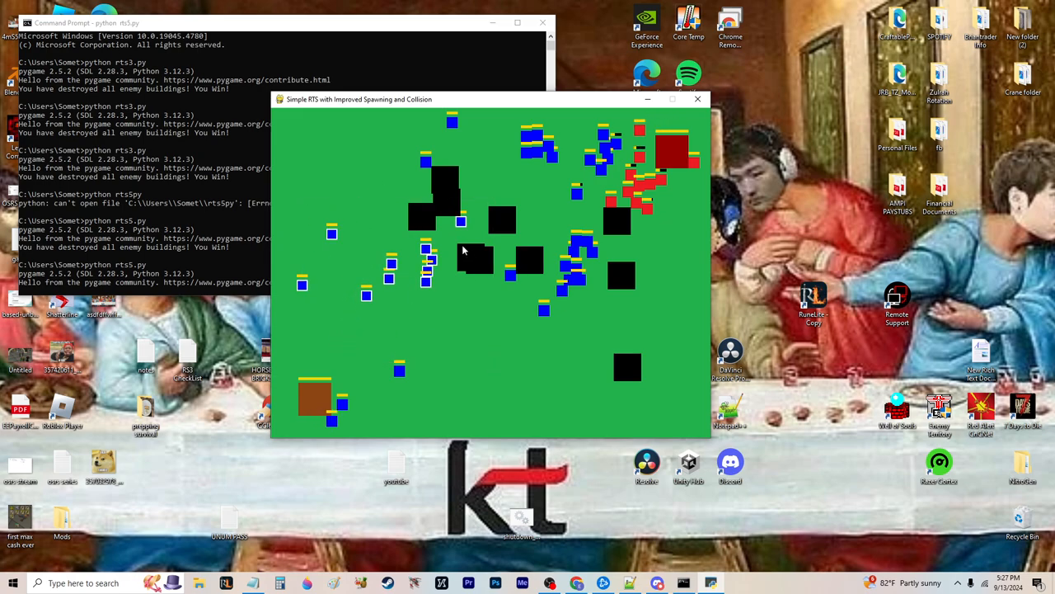
{"action": "mouse_move", "coordinate": [414, 125]}
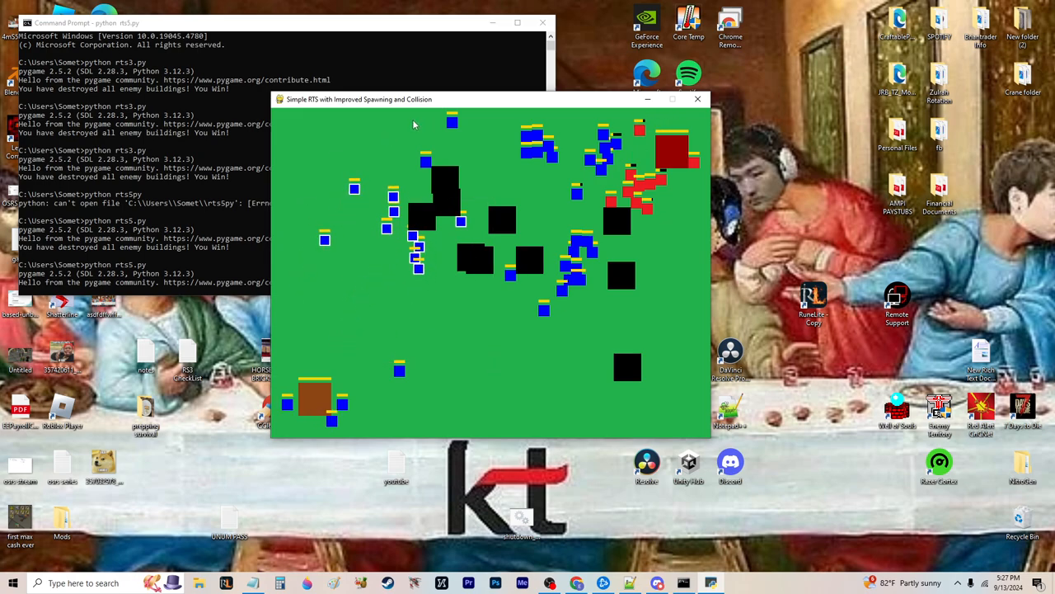
{"action": "right_click", "coordinate": [358, 99]}
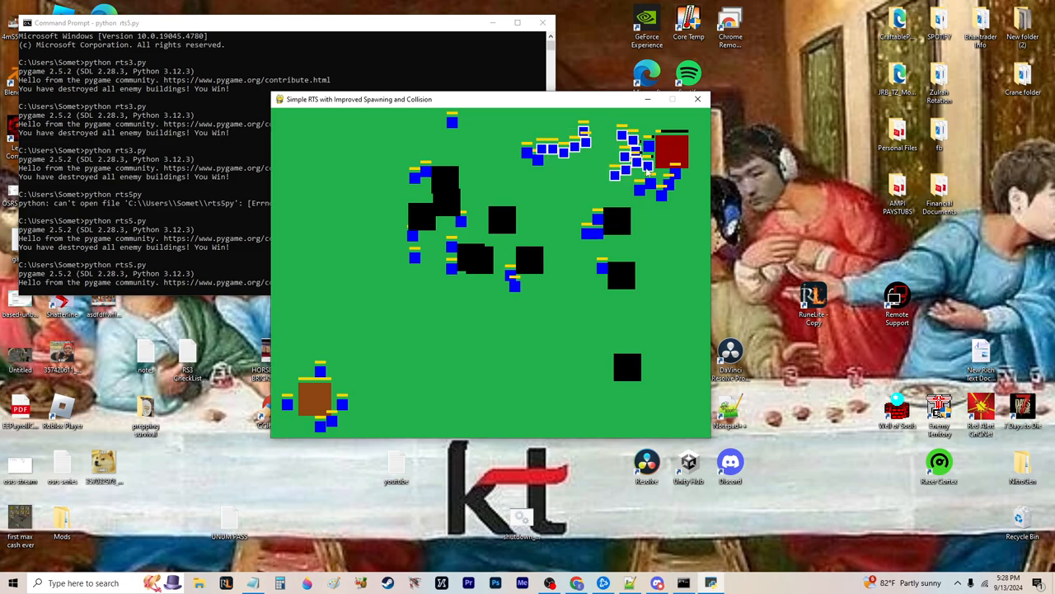
- Finish off the red base so the game closes with 'You Win!'
{"action": "left_click", "coordinate": [698, 99]}
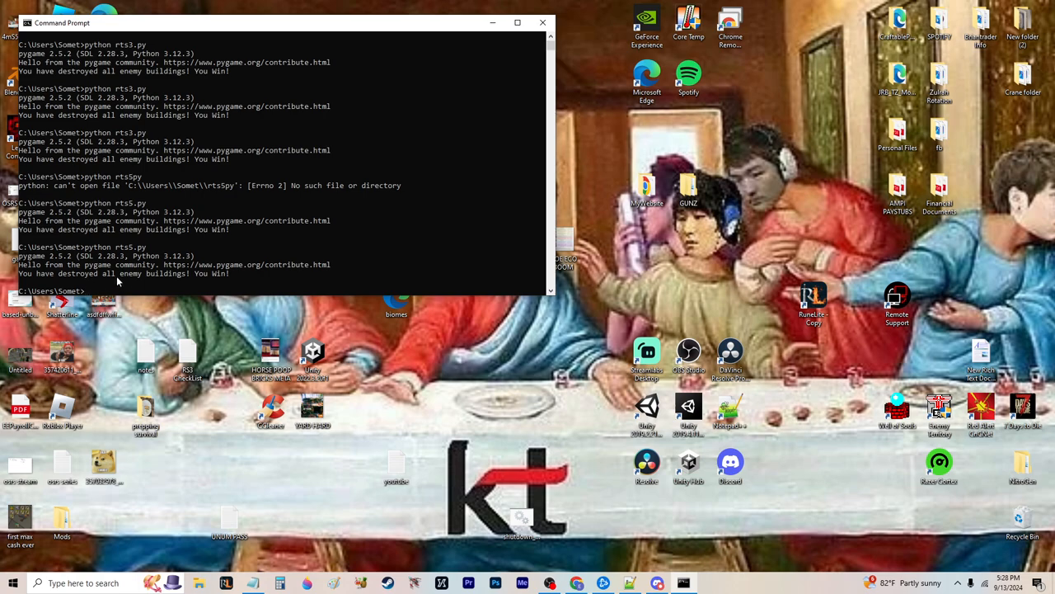
{"action": "mouse_move", "coordinate": [134, 286]}
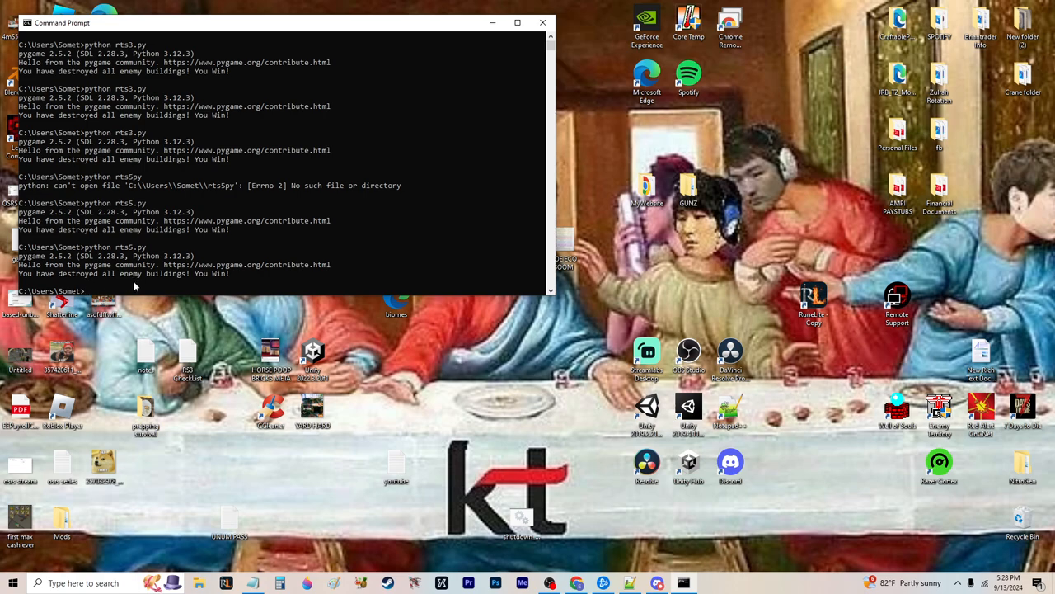